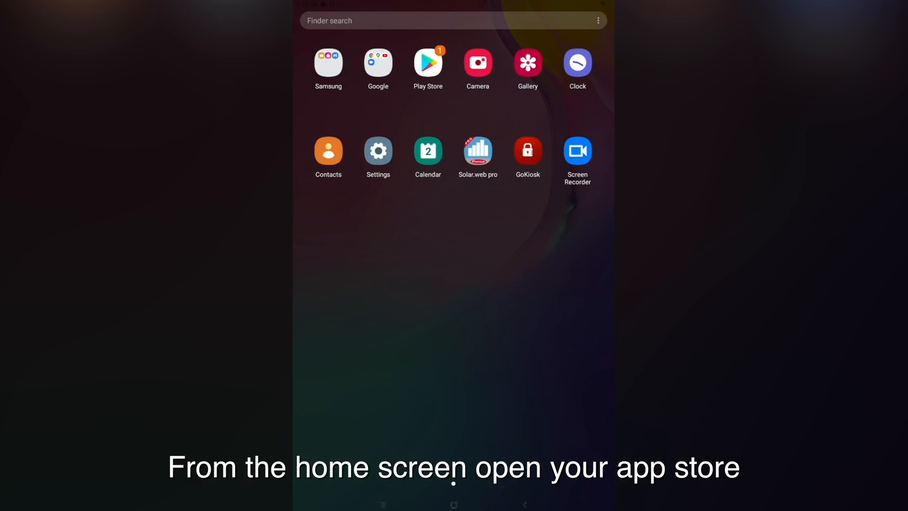
- Find iSolarCloud via Play Store search and install it
{"action": "left_click", "coordinate": [427, 61]}
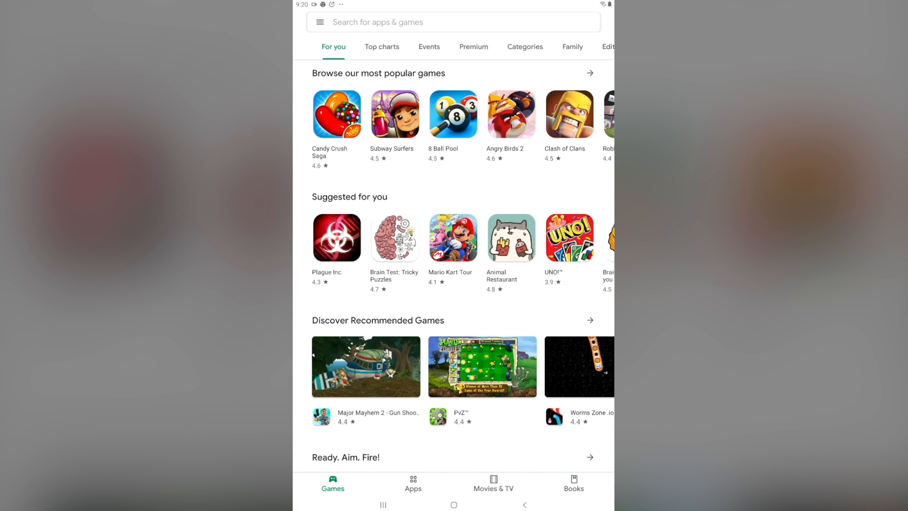
{"action": "left_click", "coordinate": [453, 22]}
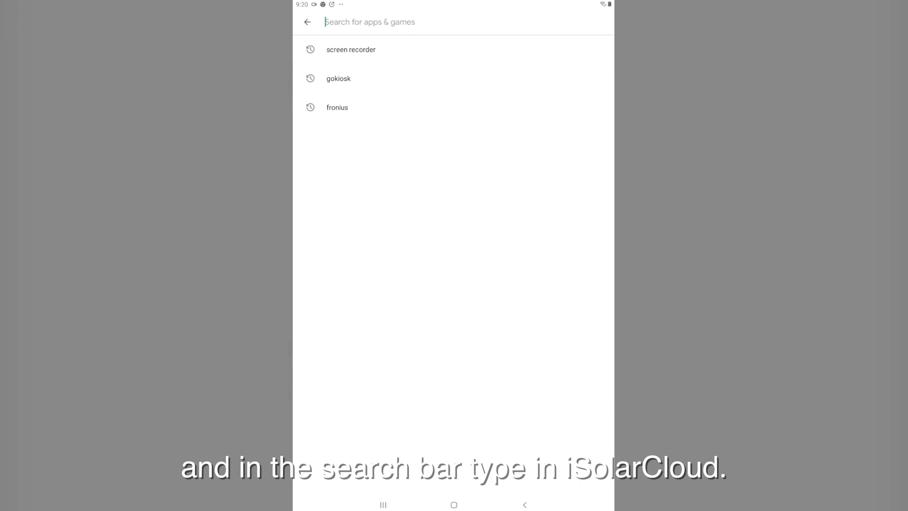
{"action": "type", "text": "iSol"}
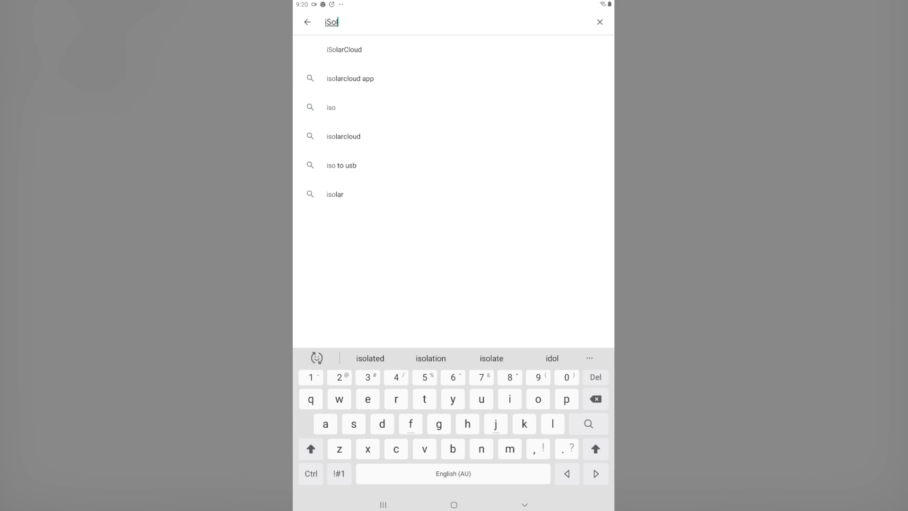
{"action": "left_click", "coordinate": [343, 49]}
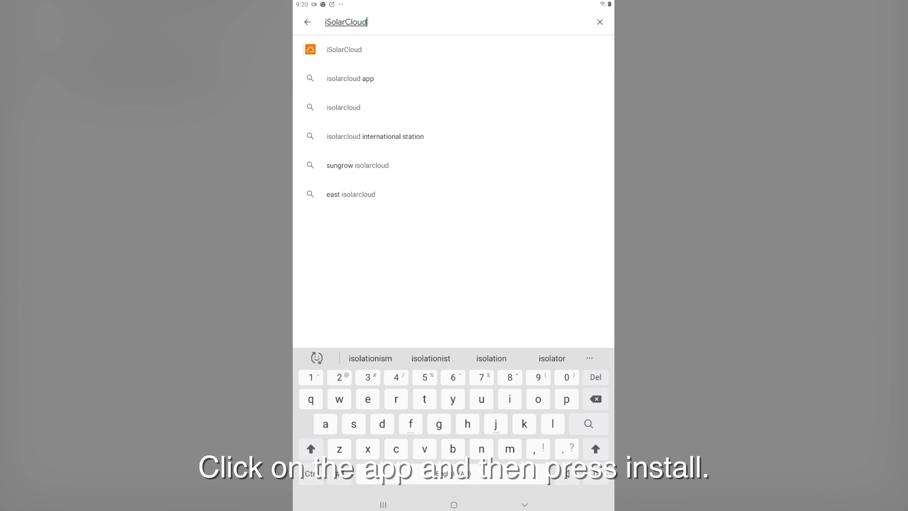
{"action": "left_click", "coordinate": [343, 49]}
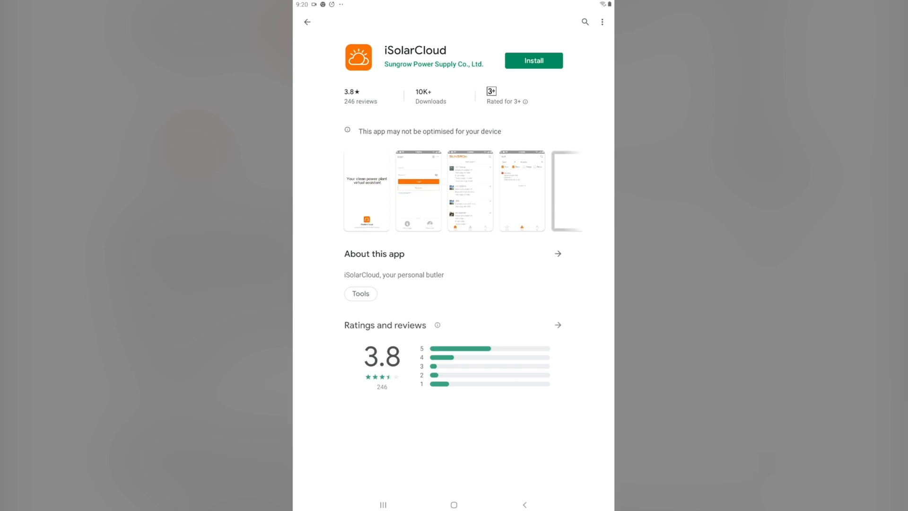
{"action": "left_click", "coordinate": [533, 61]}
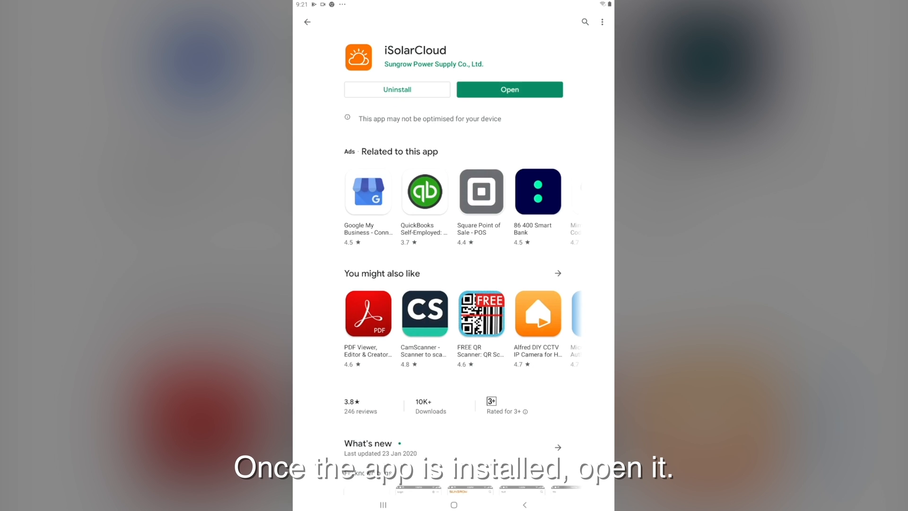
- Launch iSolarCloud, keep the International Server address, and begin account registration
{"action": "left_click", "coordinate": [509, 89]}
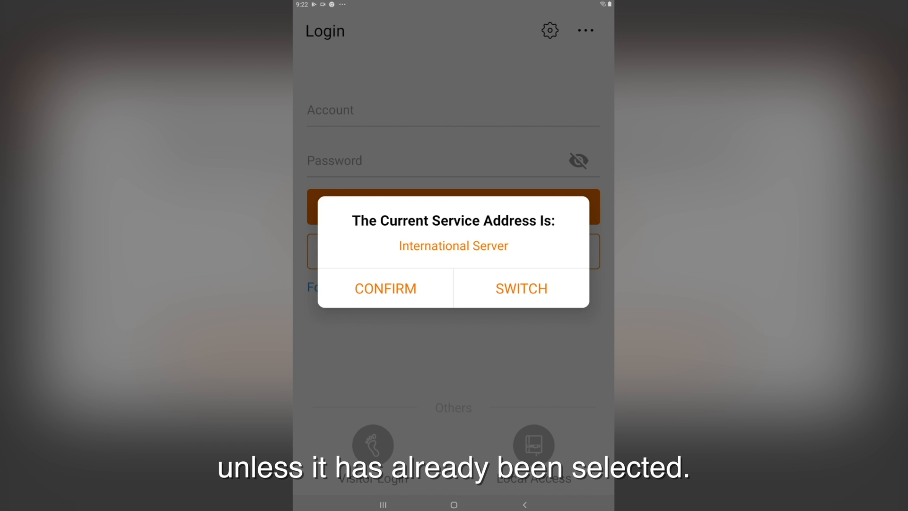
{"action": "left_click", "coordinate": [385, 288]}
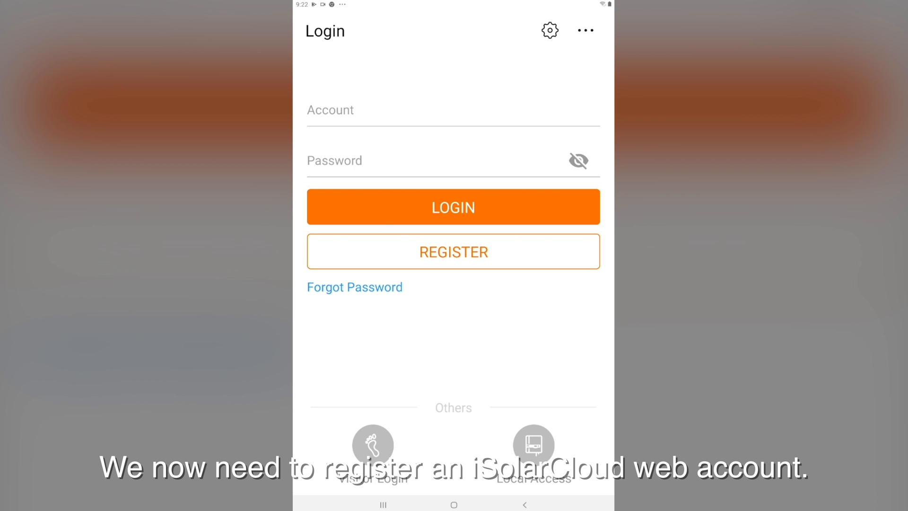
{"action": "left_click", "coordinate": [453, 252]}
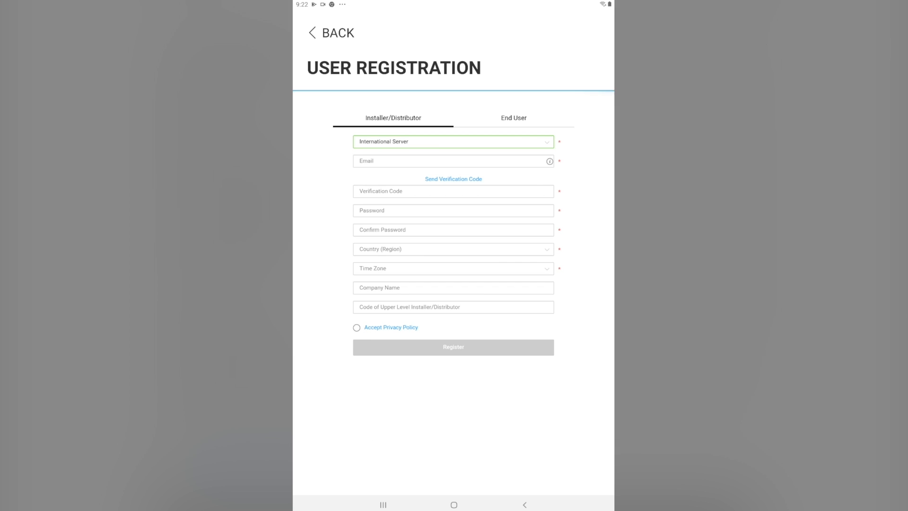
- As an End User, enter the email address and send a verification code to it
{"action": "left_click", "coordinate": [512, 117]}
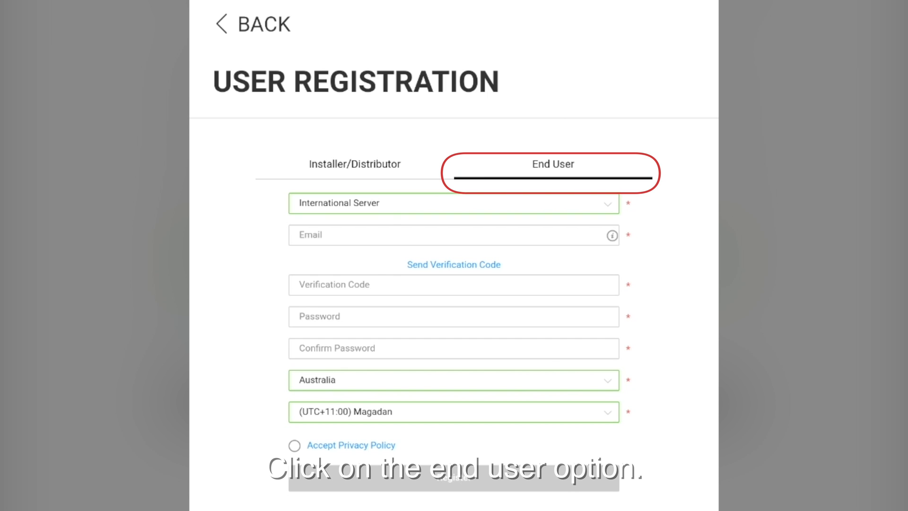
{"action": "left_click", "coordinate": [551, 164]}
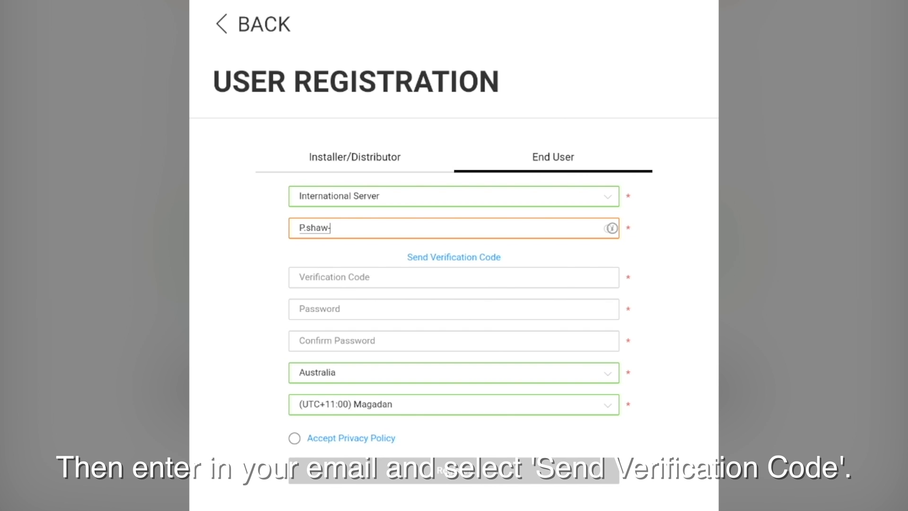
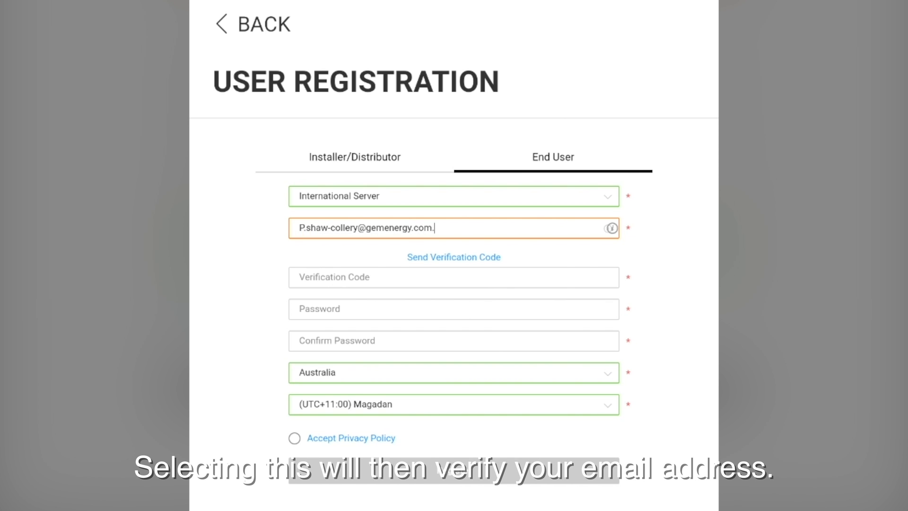
{"action": "left_click", "coordinate": [453, 256]}
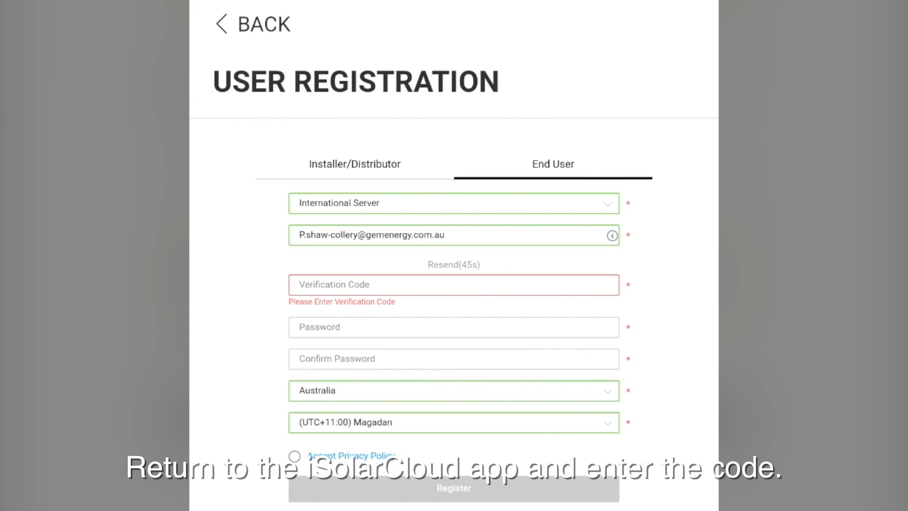
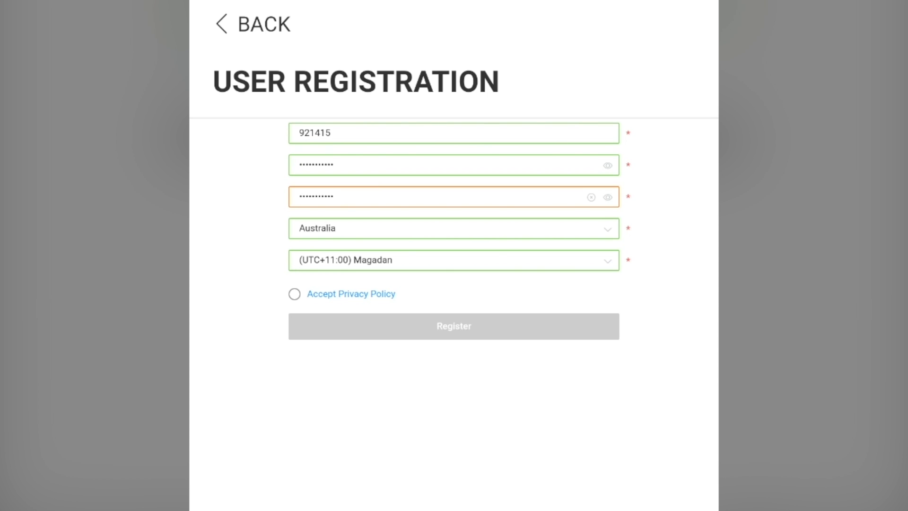
- Enter the verification code and password, set time zone Brisbane, accept the privacy policy and register
{"action": "scroll", "scroll_direction": "up", "scroll_amount": 3}
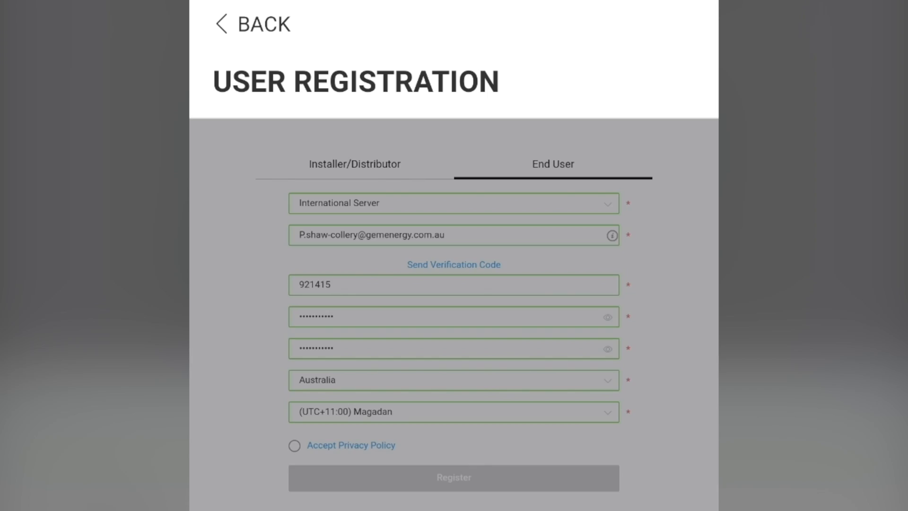
{"action": "left_click", "coordinate": [453, 411]}
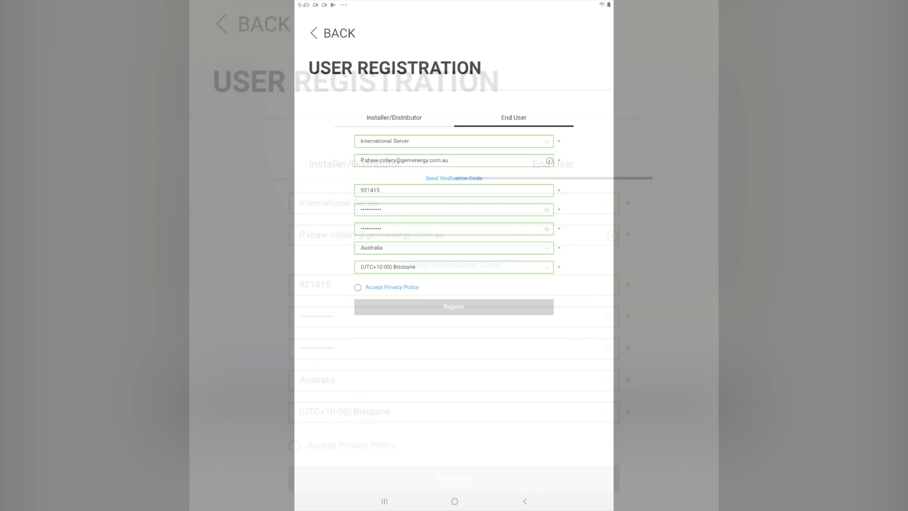
{"action": "left_click", "coordinate": [357, 286]}
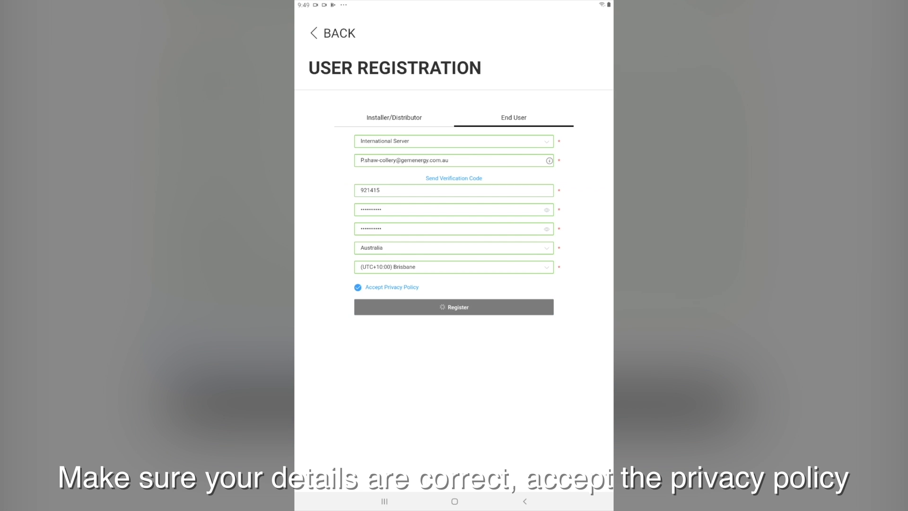
{"action": "left_click", "coordinate": [453, 306]}
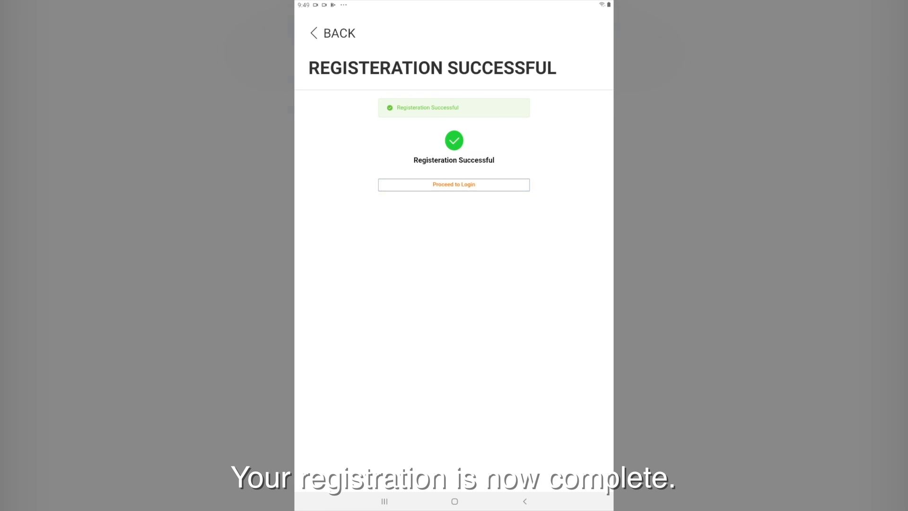
- Proceed to login and sign in with the new account's password
{"action": "left_click", "coordinate": [453, 184]}
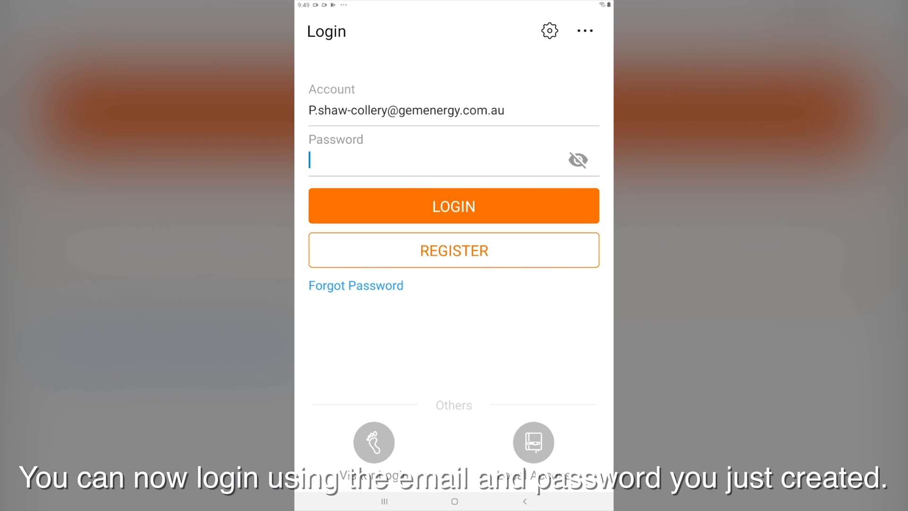
{"action": "left_click", "coordinate": [453, 161]}
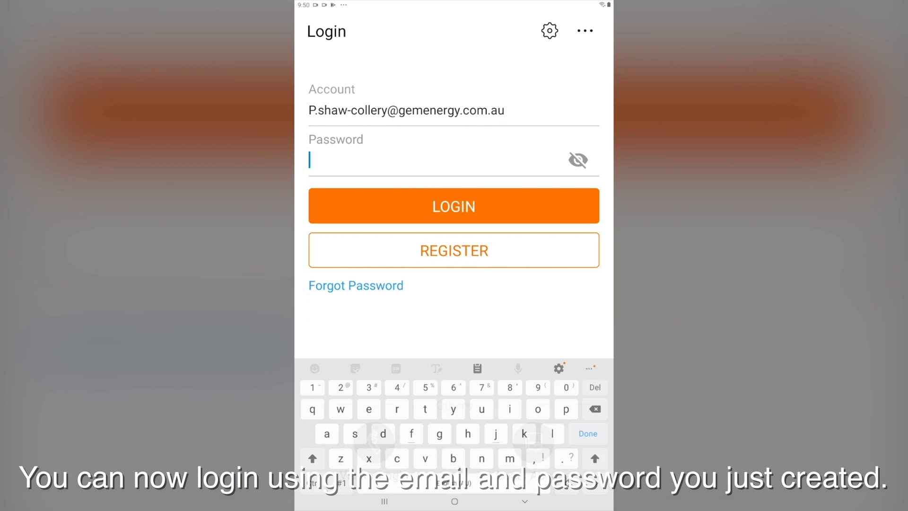
{"action": "type", "text": "*"}
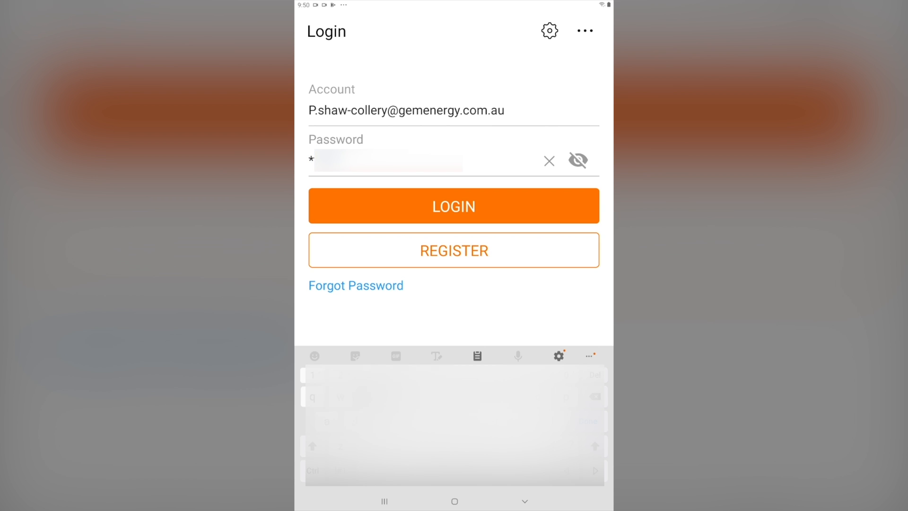
{"action": "left_click", "coordinate": [453, 205]}
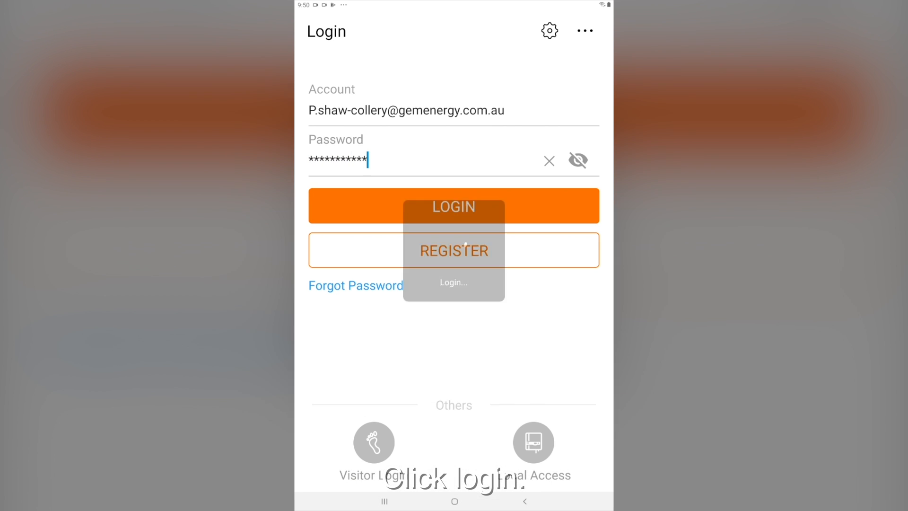
{"action": "left_click", "coordinate": [453, 205]}
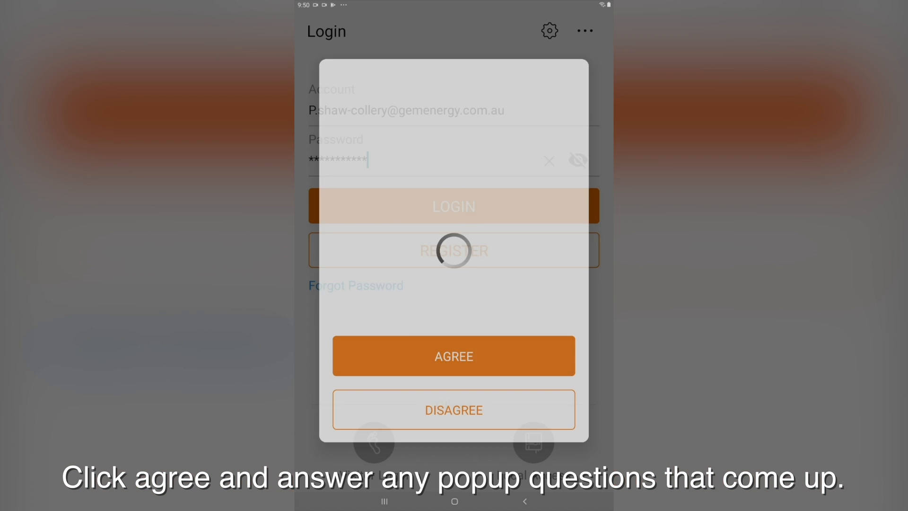
- Agree to the terms and allow location and camera permissions
{"action": "left_click", "coordinate": [453, 355]}
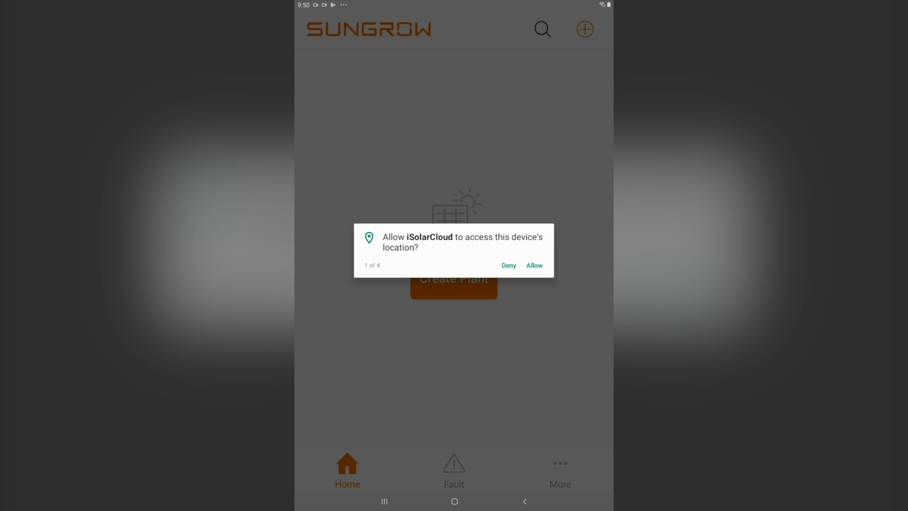
{"action": "left_click", "coordinate": [534, 265]}
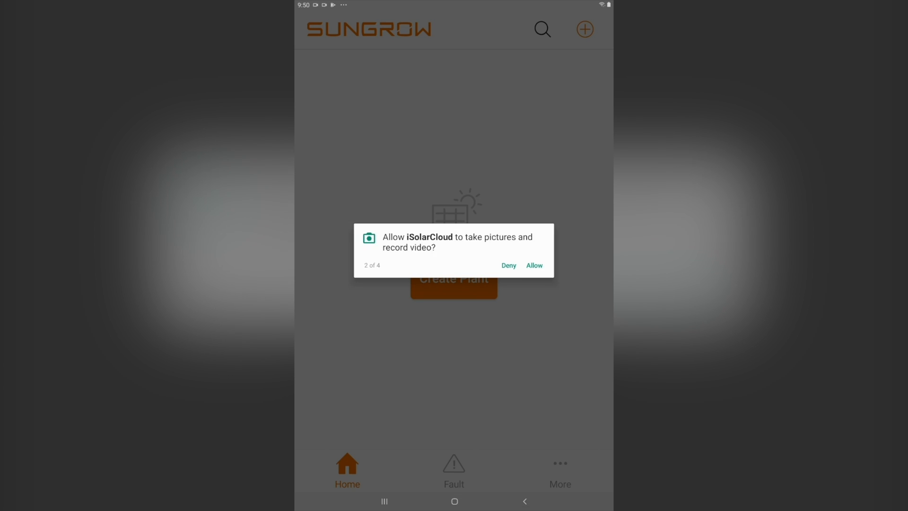
{"action": "left_click", "coordinate": [533, 266]}
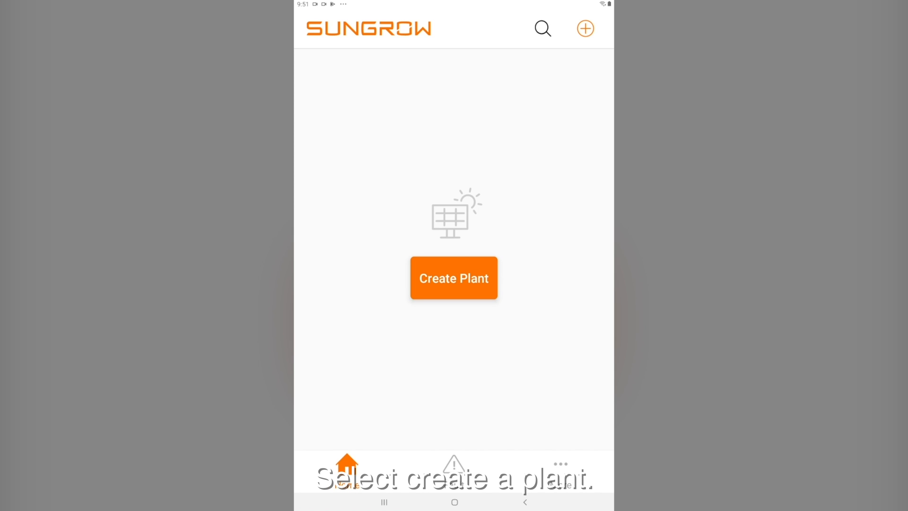
- Create a Residential PV plant with WLAN communication and head to the tablet's WLAN settings
{"action": "left_click", "coordinate": [454, 277]}
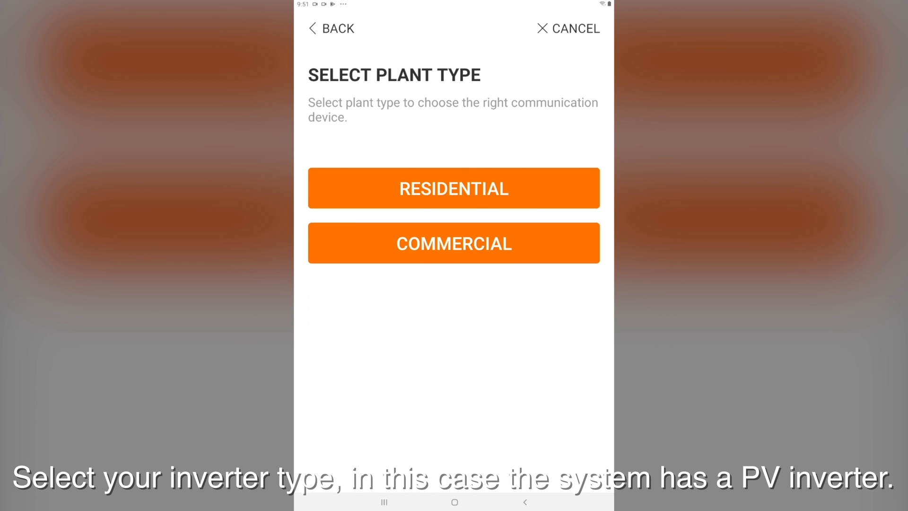
{"action": "left_click", "coordinate": [453, 189]}
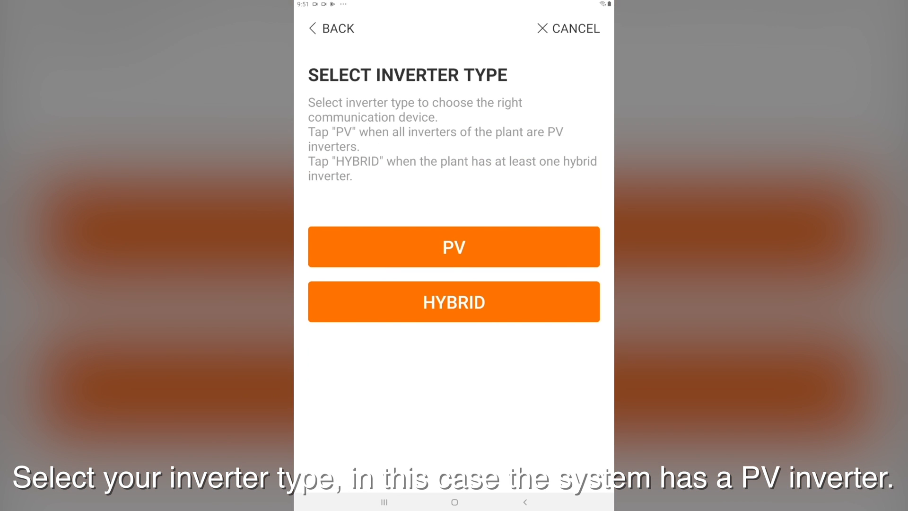
{"action": "left_click", "coordinate": [453, 245]}
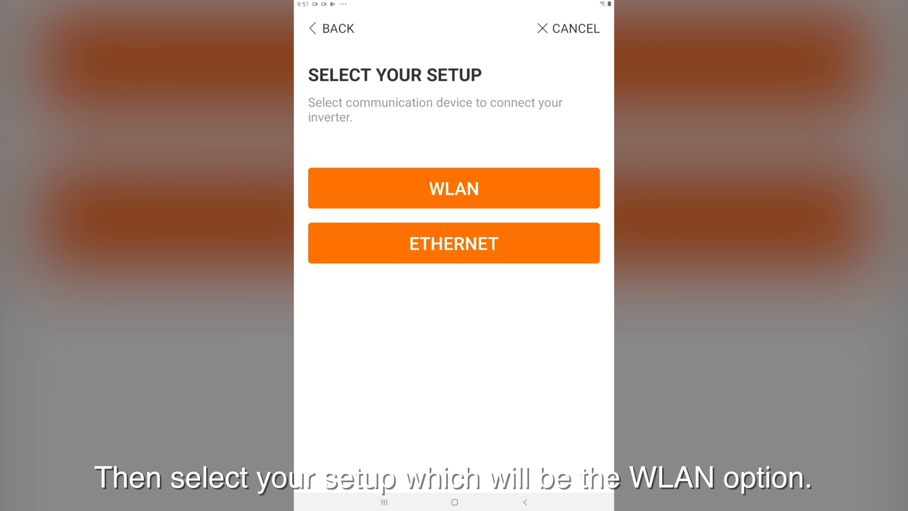
{"action": "left_click", "coordinate": [453, 188]}
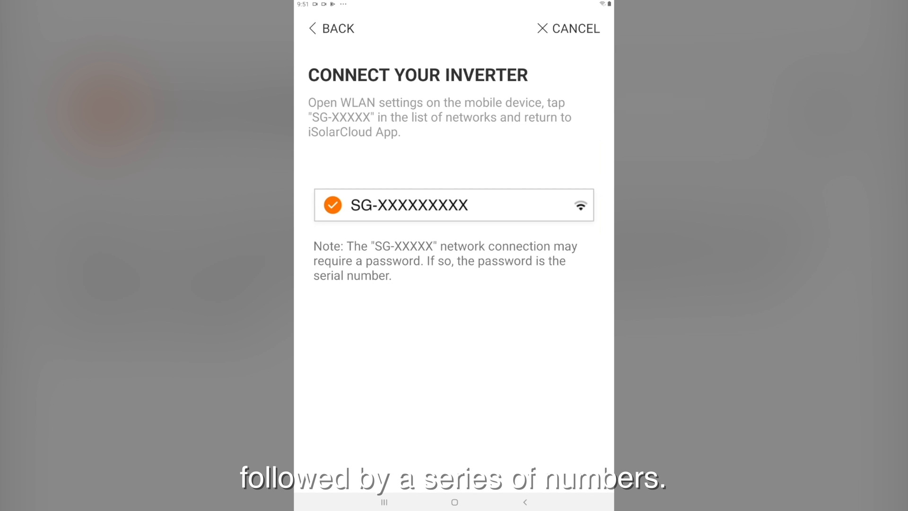
{"action": "left_click", "coordinate": [454, 501]}
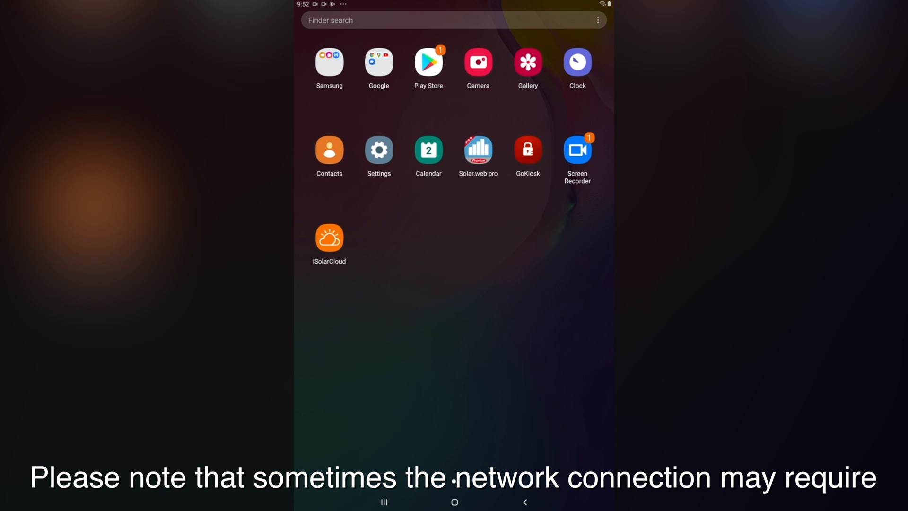
- In Android Settings, reach Wi-Fi to join the inverter's SG- network
{"action": "left_click", "coordinate": [378, 149]}
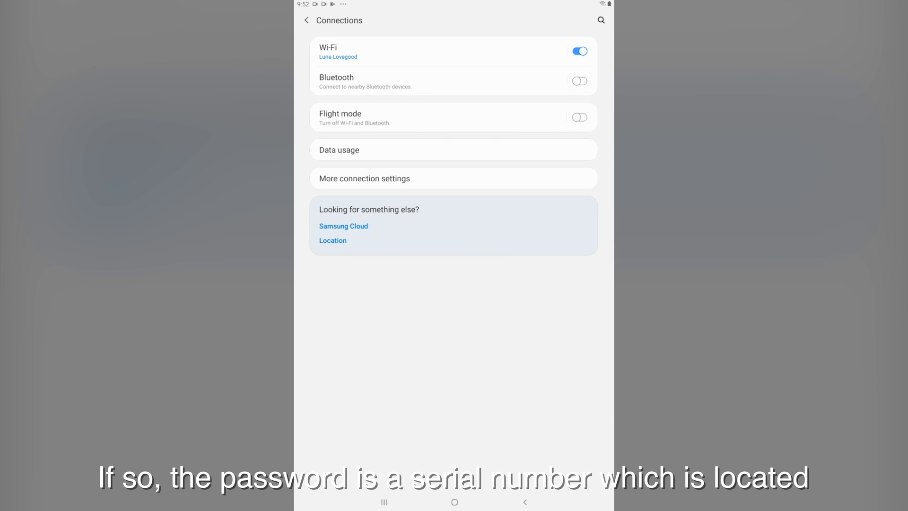
{"action": "left_click", "coordinate": [336, 51]}
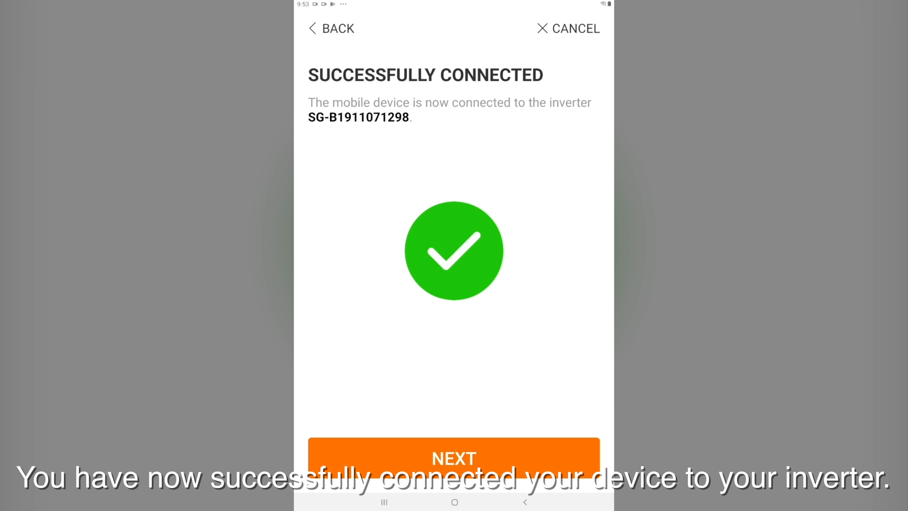
- Connect the inverter to the internet through home network Telstra1FAB with its password
{"action": "left_click", "coordinate": [453, 458]}
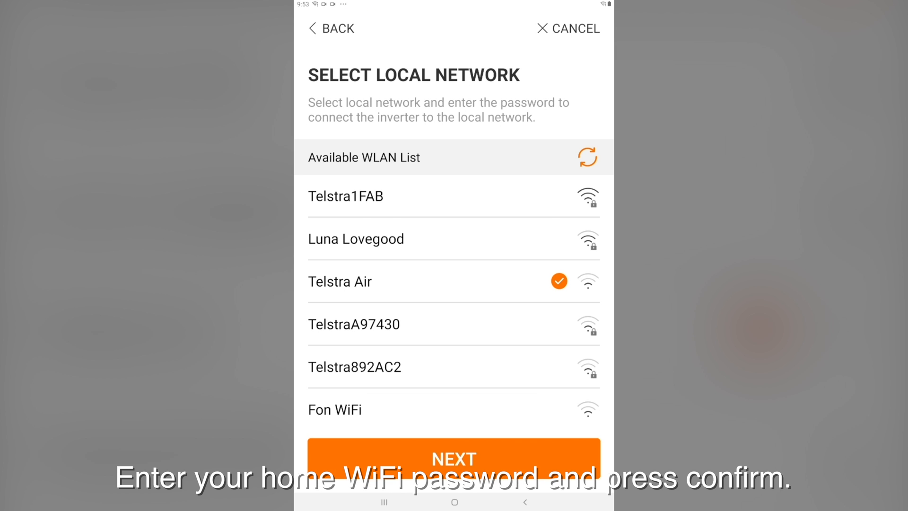
{"action": "left_click", "coordinate": [346, 196]}
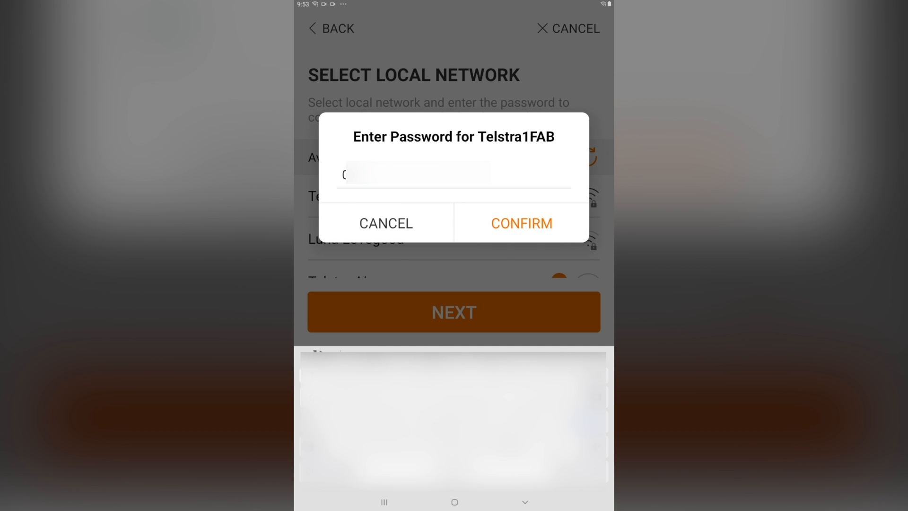
{"action": "left_click", "coordinate": [519, 223]}
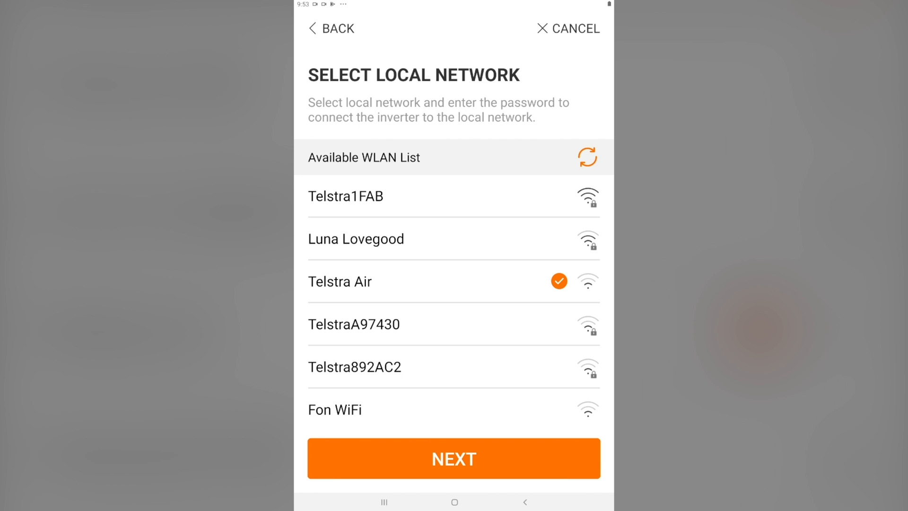
{"action": "left_click", "coordinate": [454, 457]}
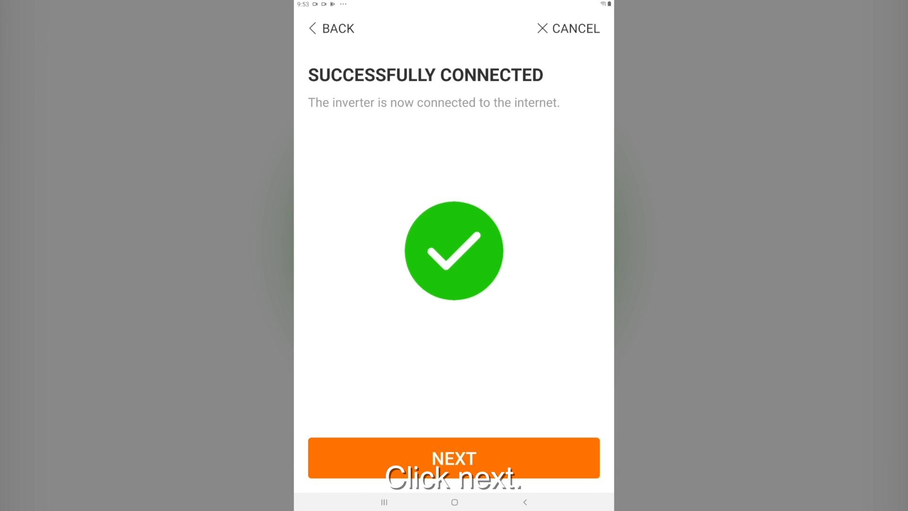
{"action": "left_click", "coordinate": [454, 457]}
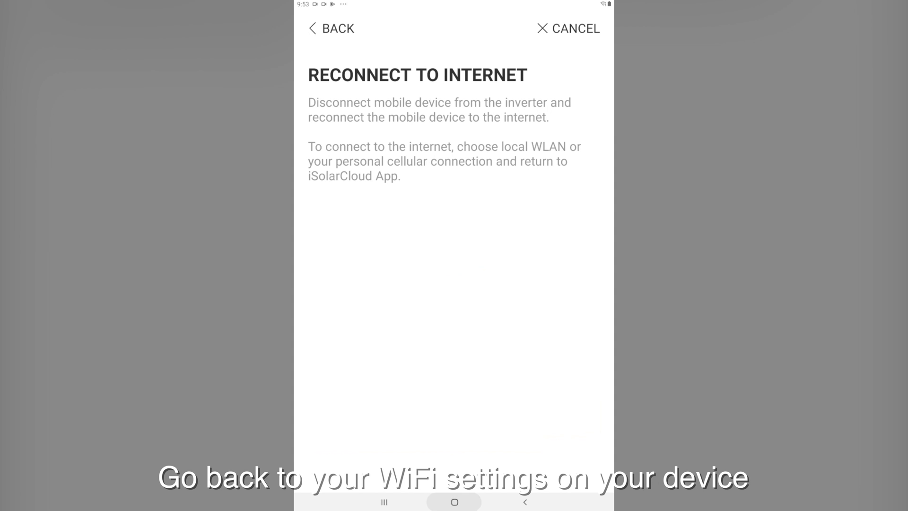
- Rejoin the tablet to Telstra1FAB in Android Settings and return to iSolarCloud
{"action": "left_click", "coordinate": [455, 502]}
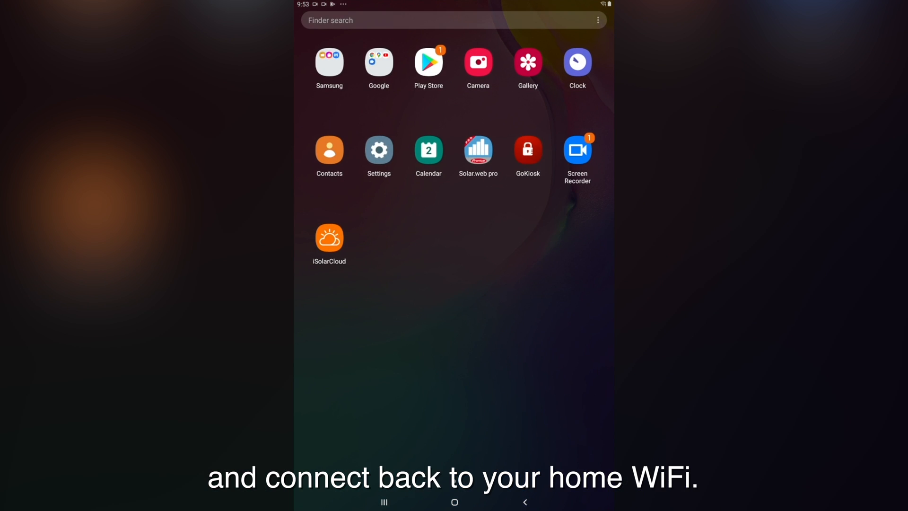
{"action": "left_click", "coordinate": [379, 149]}
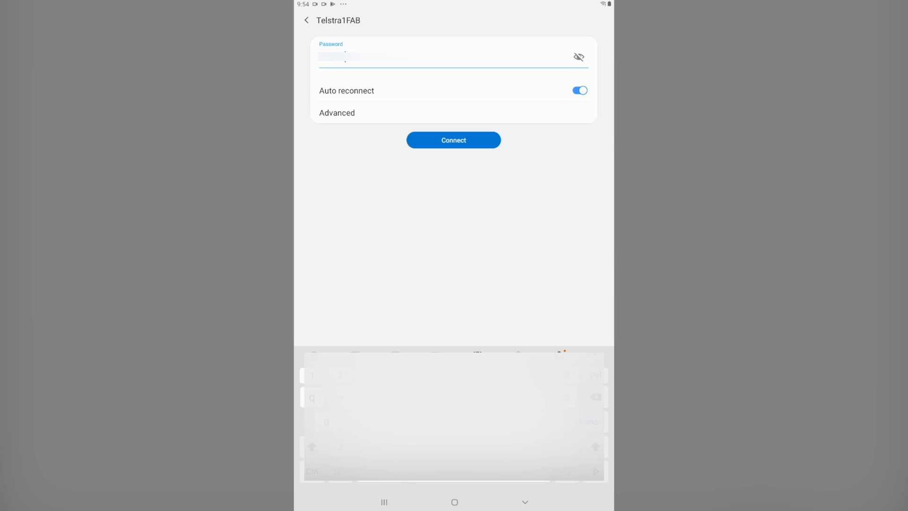
{"action": "left_click", "coordinate": [453, 140]}
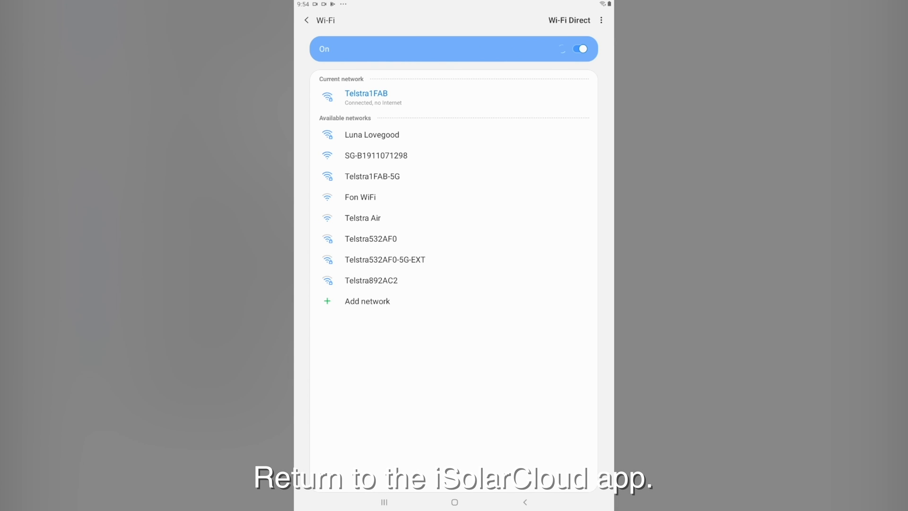
{"action": "left_click", "coordinate": [454, 502]}
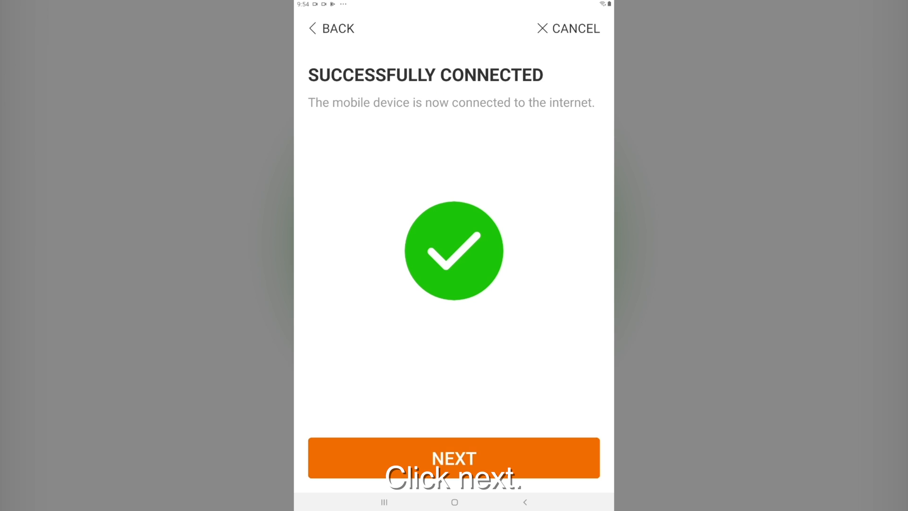
{"action": "left_click", "coordinate": [452, 458]}
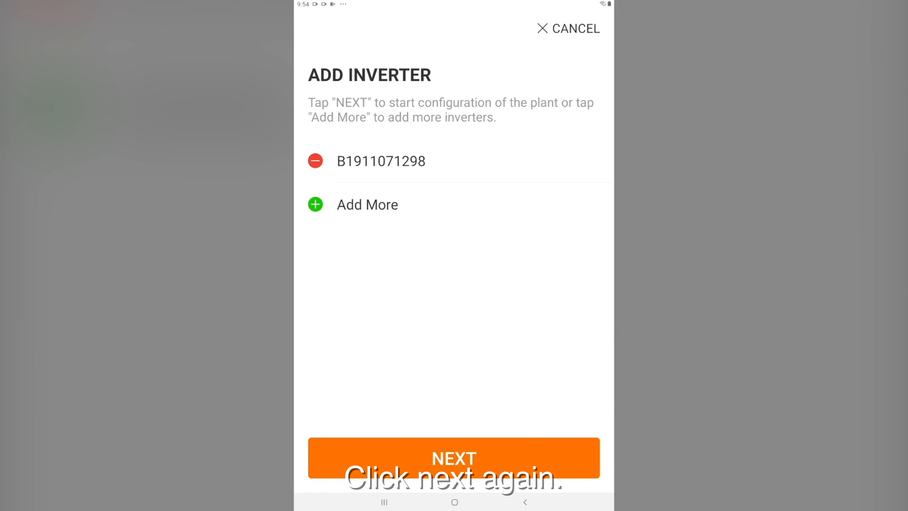
{"action": "left_click", "coordinate": [453, 458]}
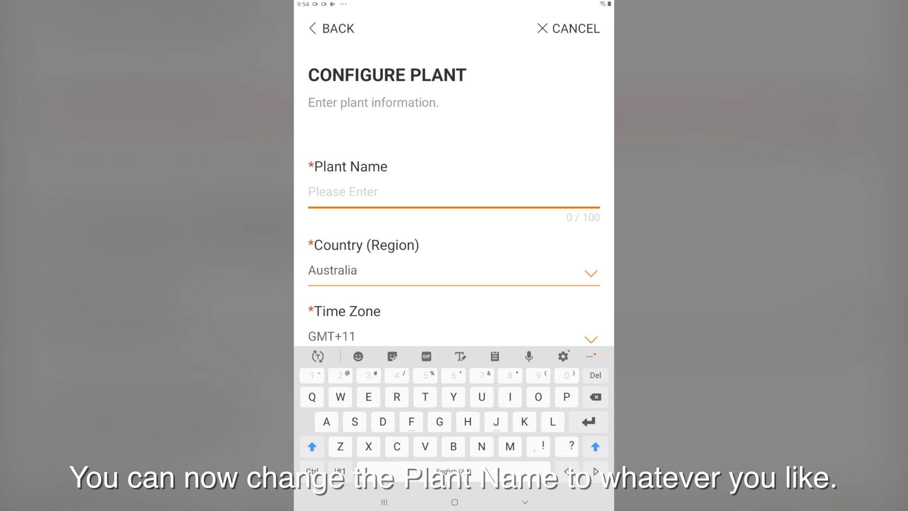
{"action": "type", "text": "My Solar"}
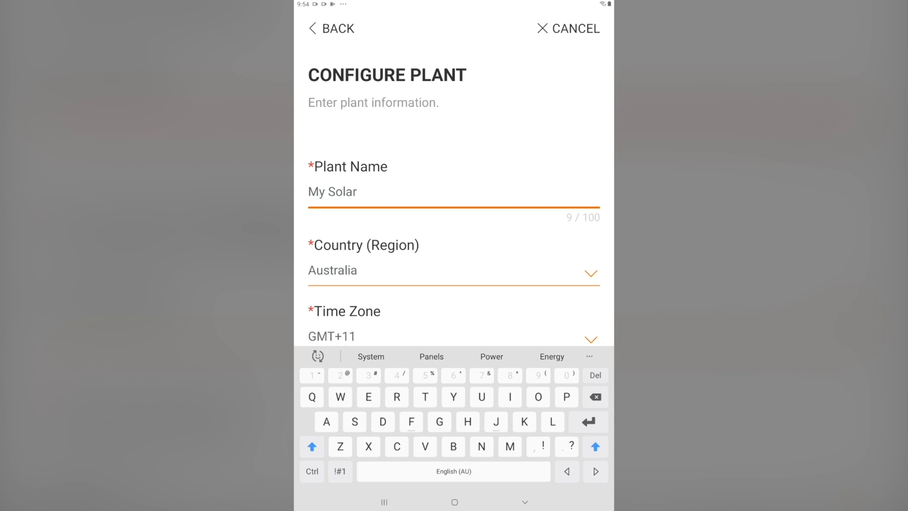
{"action": "left_click", "coordinate": [453, 334]}
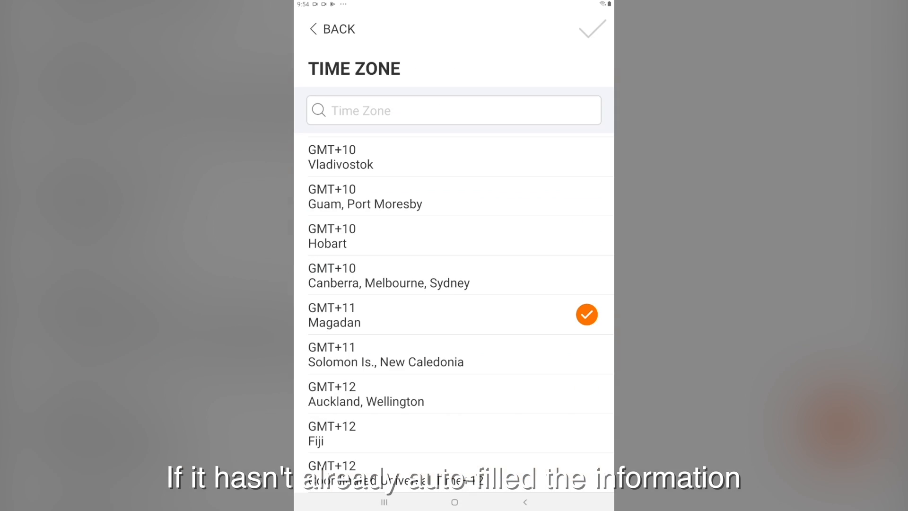
{"action": "type", "text": "bri"}
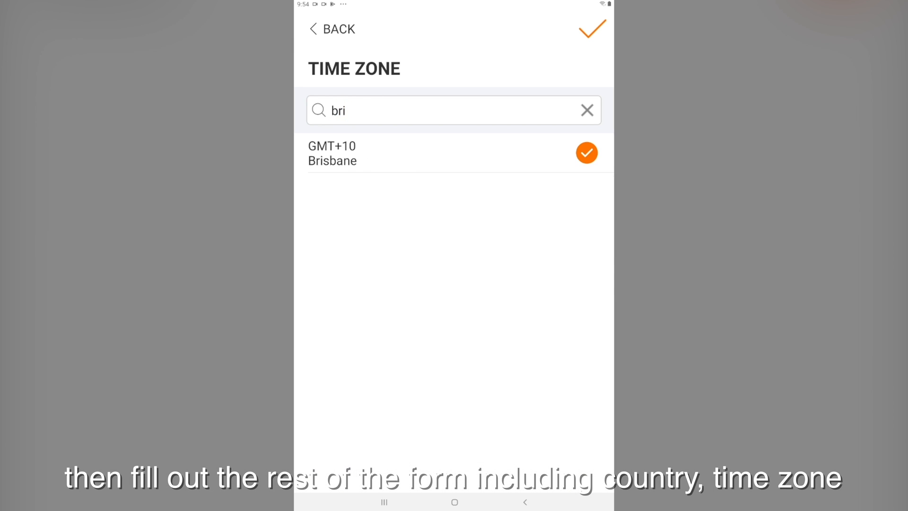
{"action": "left_click", "coordinate": [592, 29]}
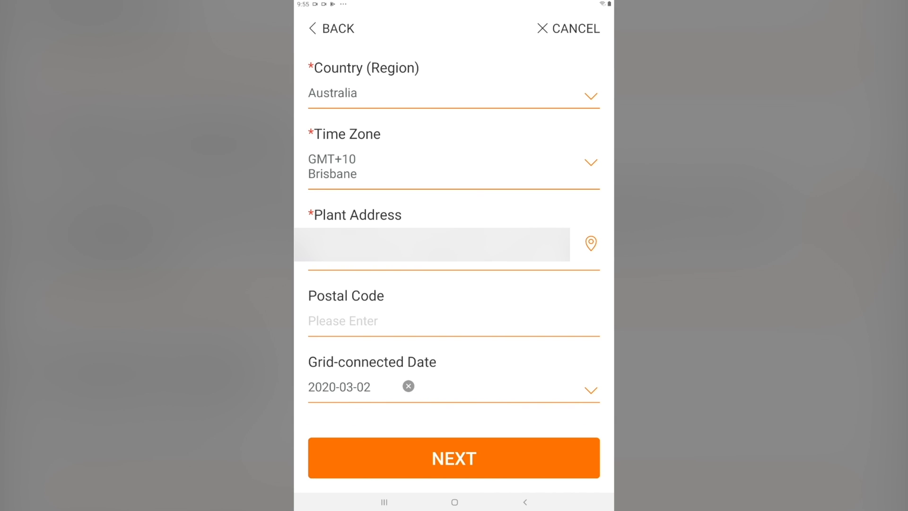
{"action": "left_click", "coordinate": [454, 458]}
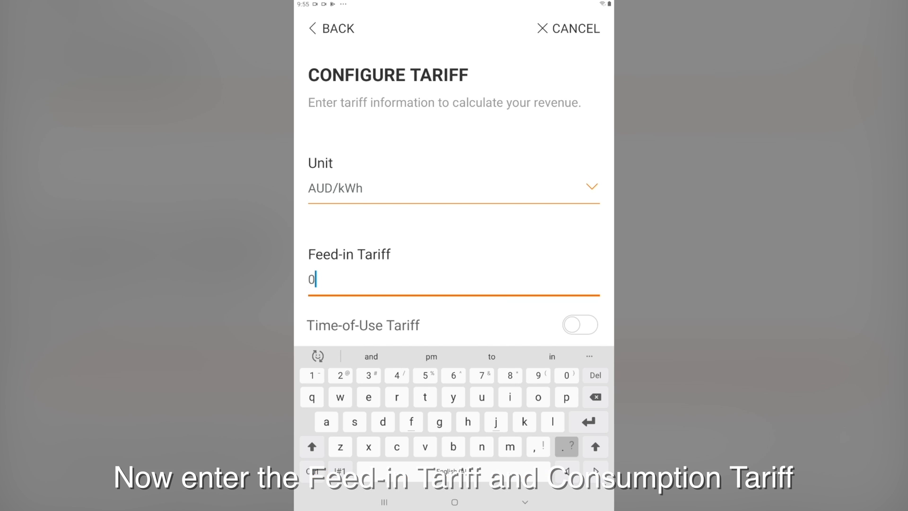
- Enter the feed-in tariff of 0.17 AUD/kWh and the consumption tariff value
{"action": "type", "text": ".17"}
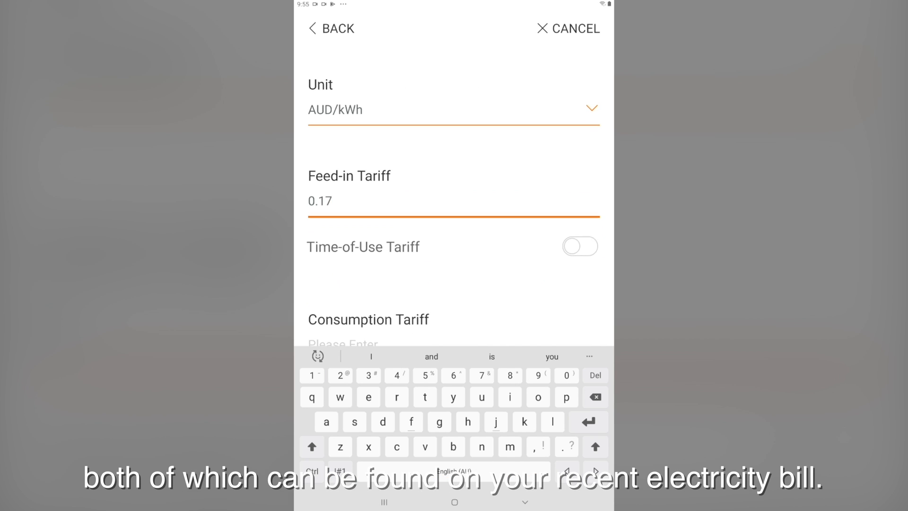
{"action": "type", "text": "0."}
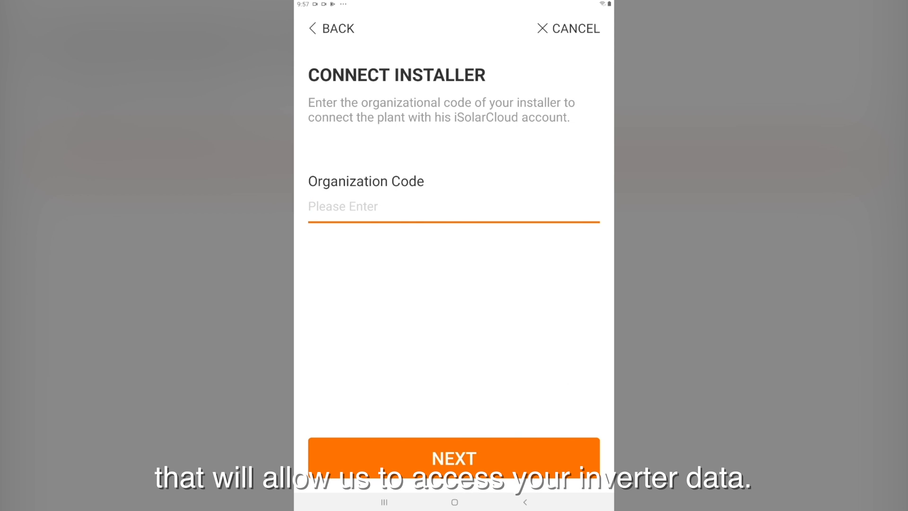
{"action": "type", "text": "VUD"}
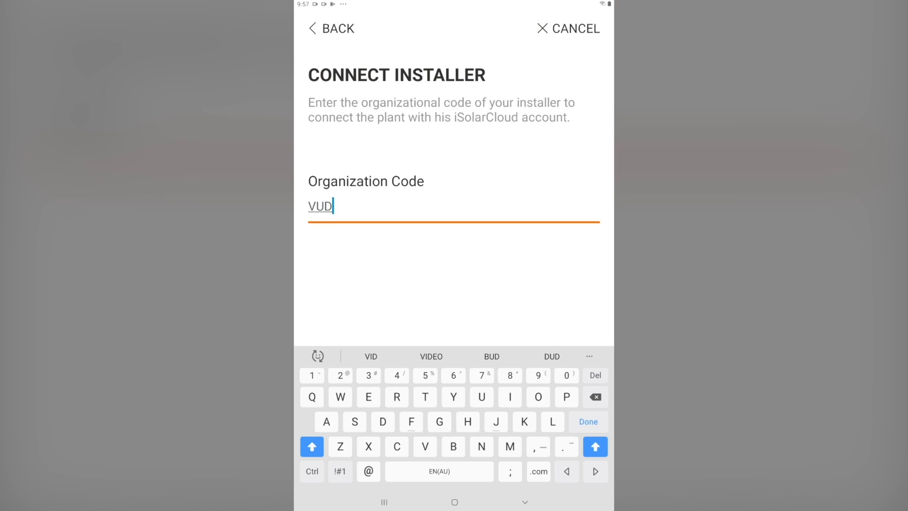
{"action": "type", "text": "74414"}
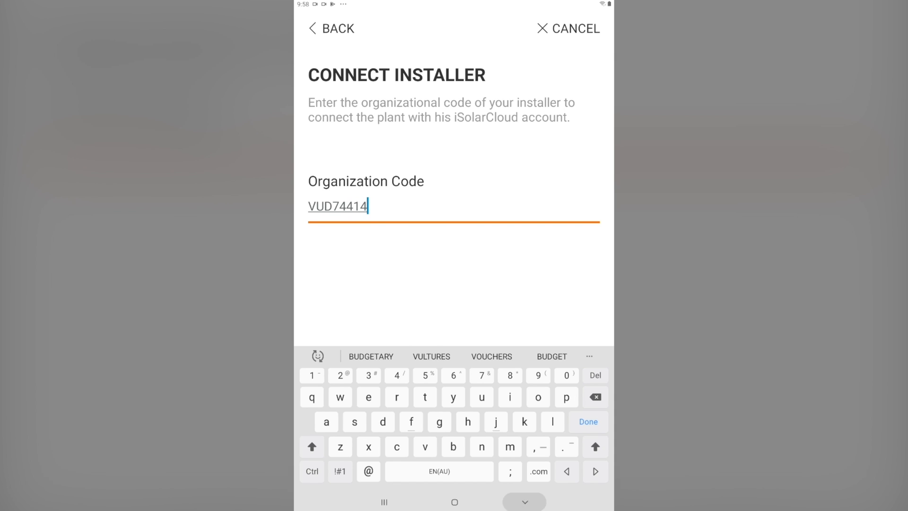
{"action": "left_click", "coordinate": [587, 420]}
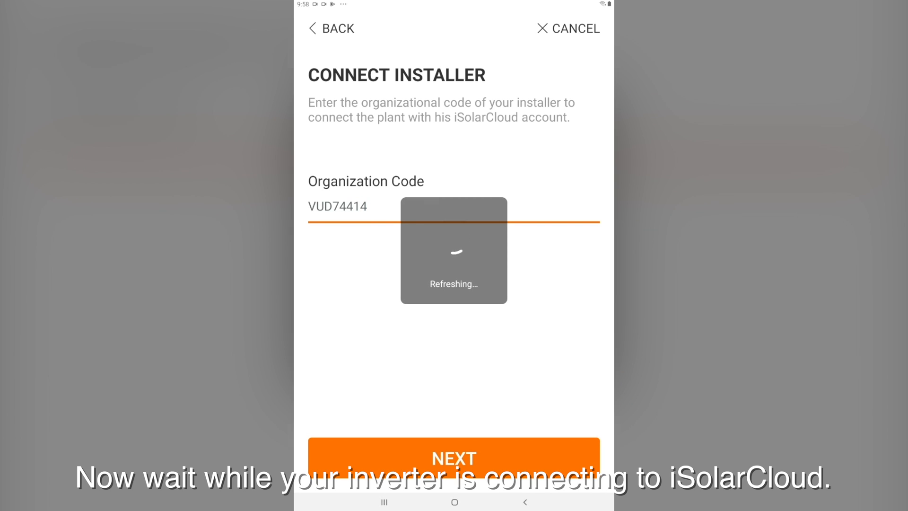
{"action": "left_click", "coordinate": [453, 459]}
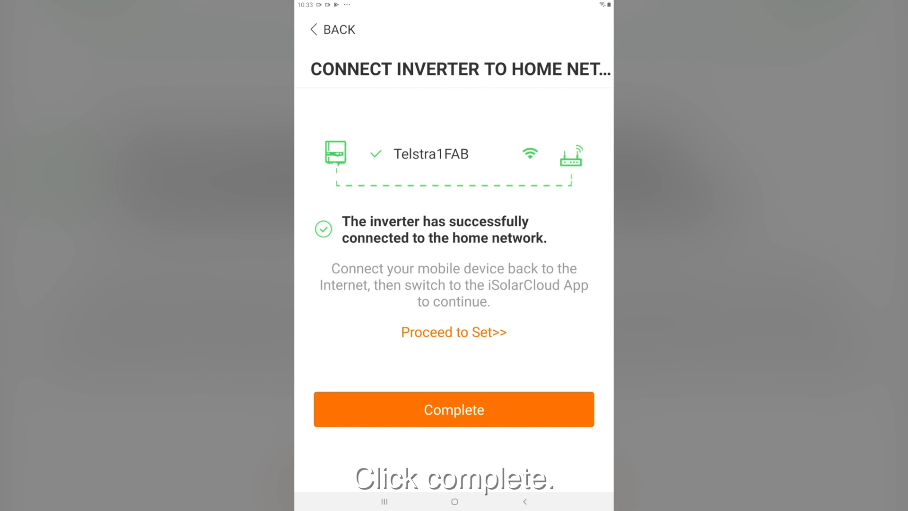
- Complete plant setup and go to the My Solar System overview from the Home plant list
{"action": "left_click", "coordinate": [453, 409]}
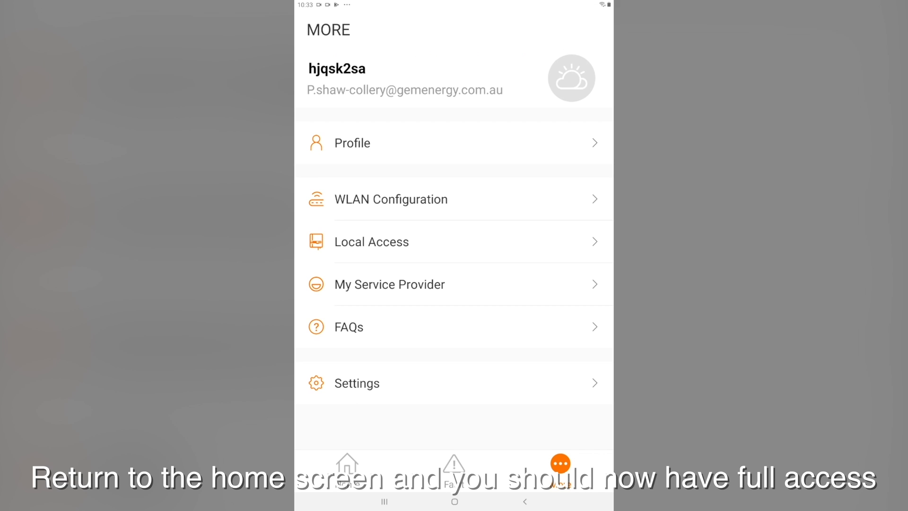
{"action": "left_click", "coordinate": [347, 468]}
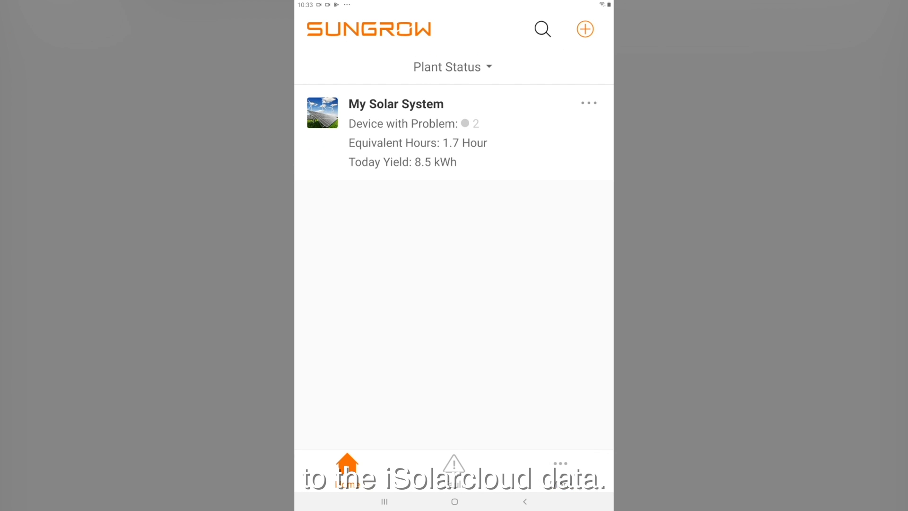
{"action": "left_click", "coordinate": [396, 132]}
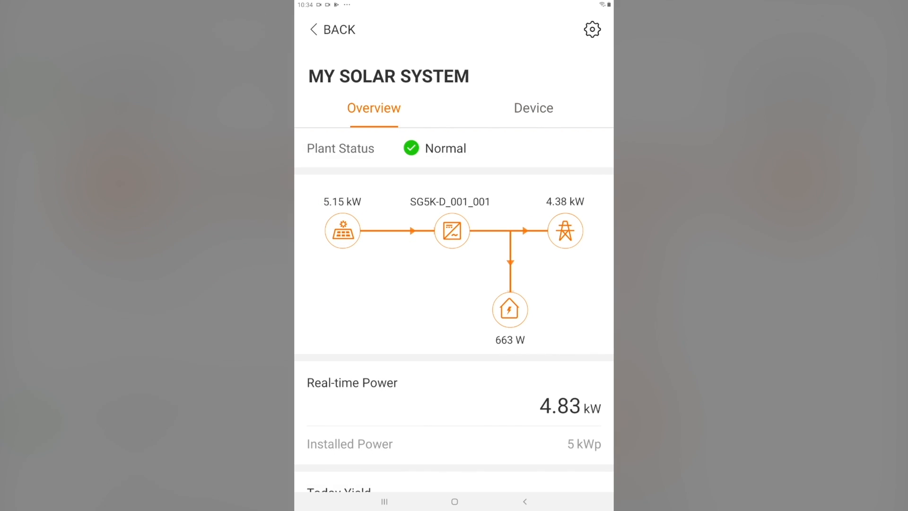
- Scroll the Overview to see Normal status, 4.83 kW real-time power and 8.5 kWh yield today
{"action": "scroll", "scroll_direction": "down", "scroll_amount": 3}
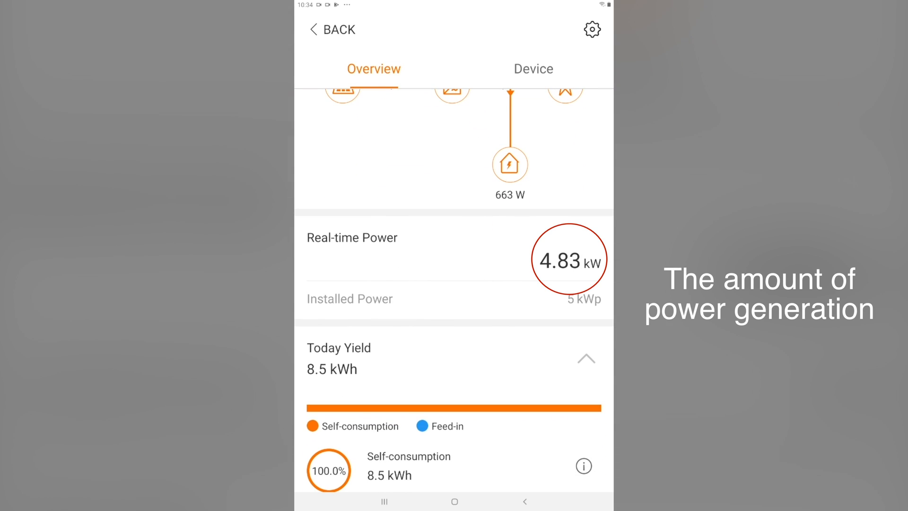
{"action": "scroll", "scroll_direction": "down", "scroll_amount": 3}
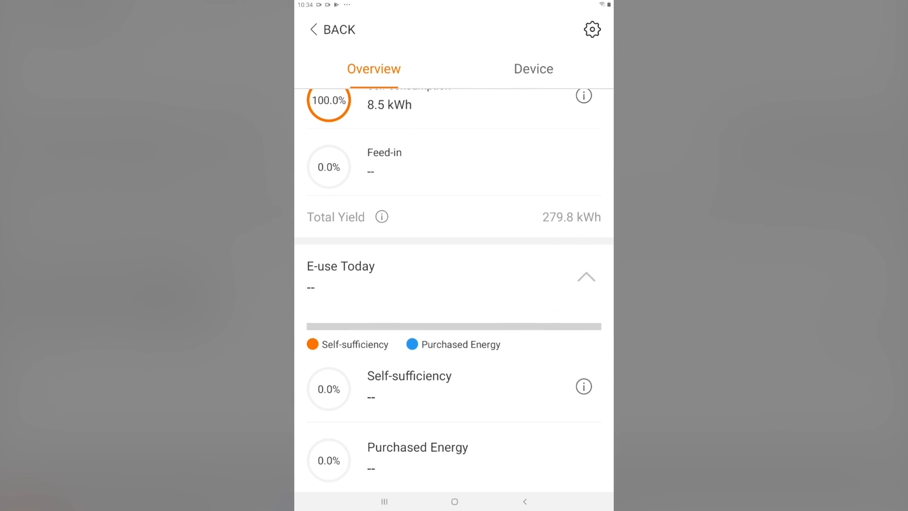
{"action": "scroll", "scroll_direction": "up", "scroll_amount": 3}
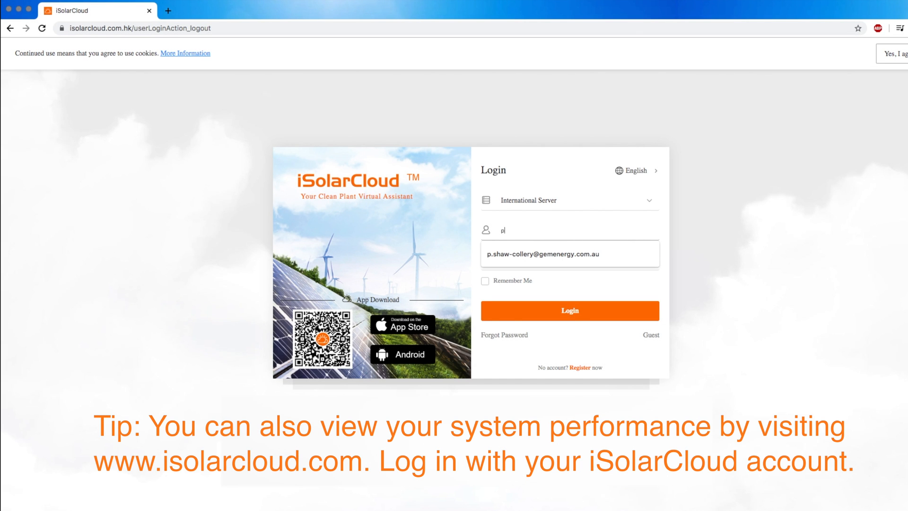
- Enter the account username ending in '.shaw' in the iSolarCloud web login form
{"action": "type", "text": ".shaw"}
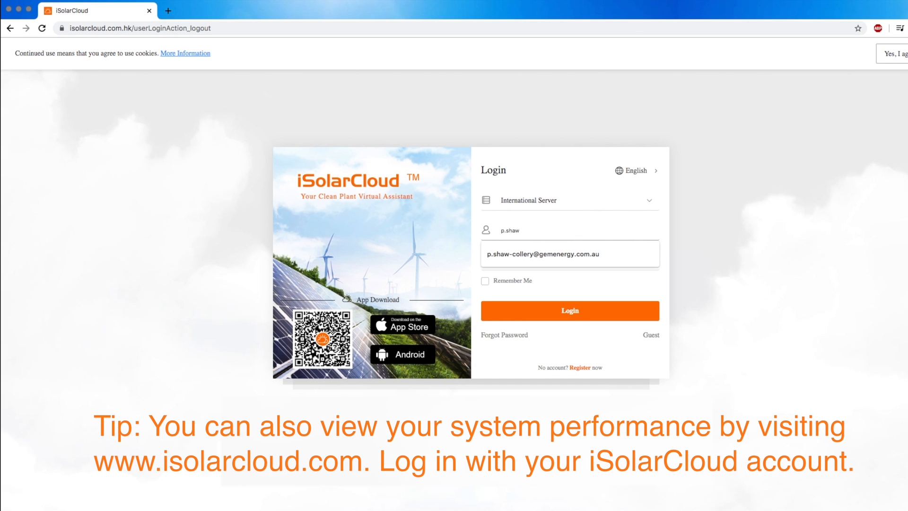